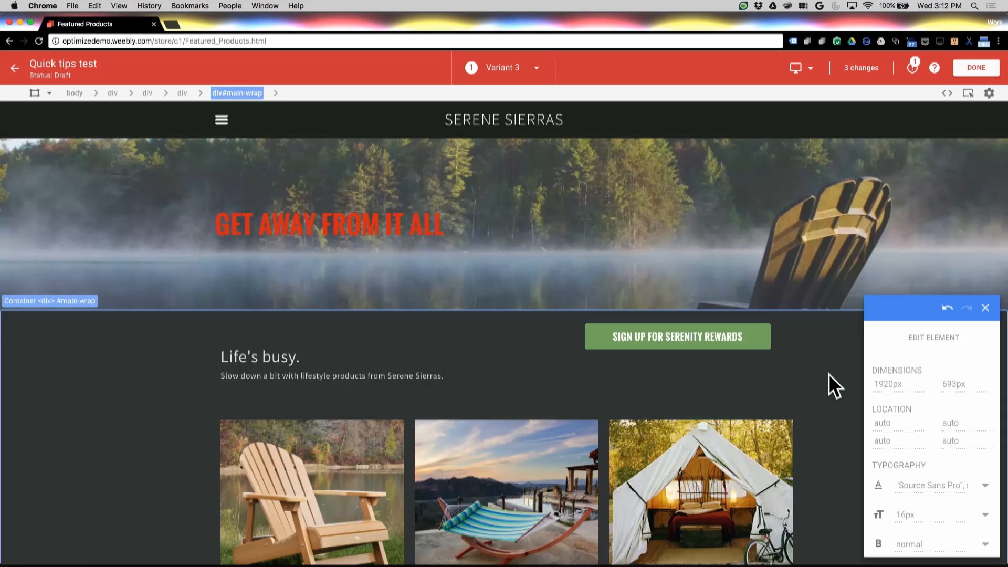
- Select the SIGN UP FOR SERENITY REWARDS text in Variant 3, then finish with DONE to leave the visual editor
{"action": "left_click", "coordinate": [677, 336]}
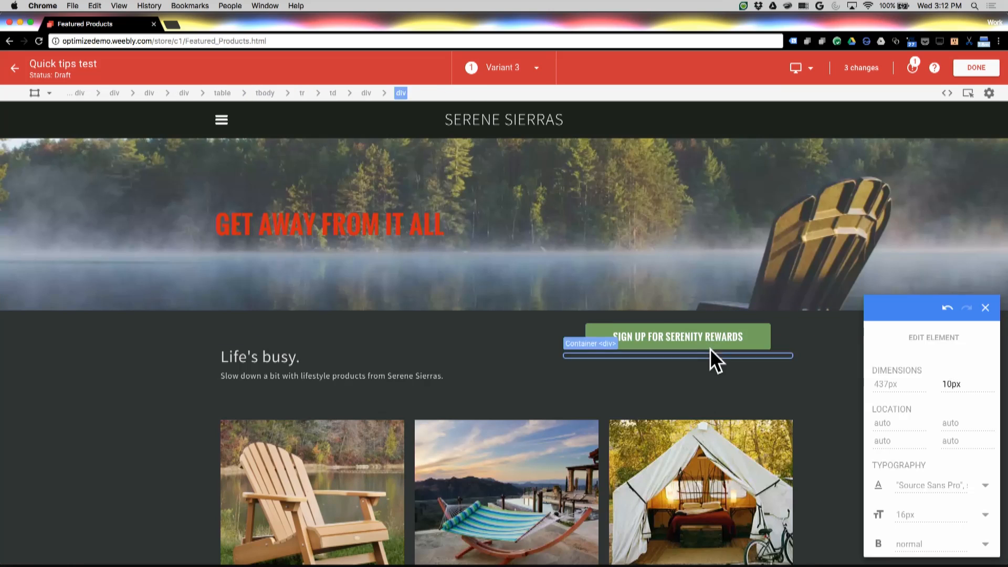
{"action": "left_click", "coordinate": [677, 336]}
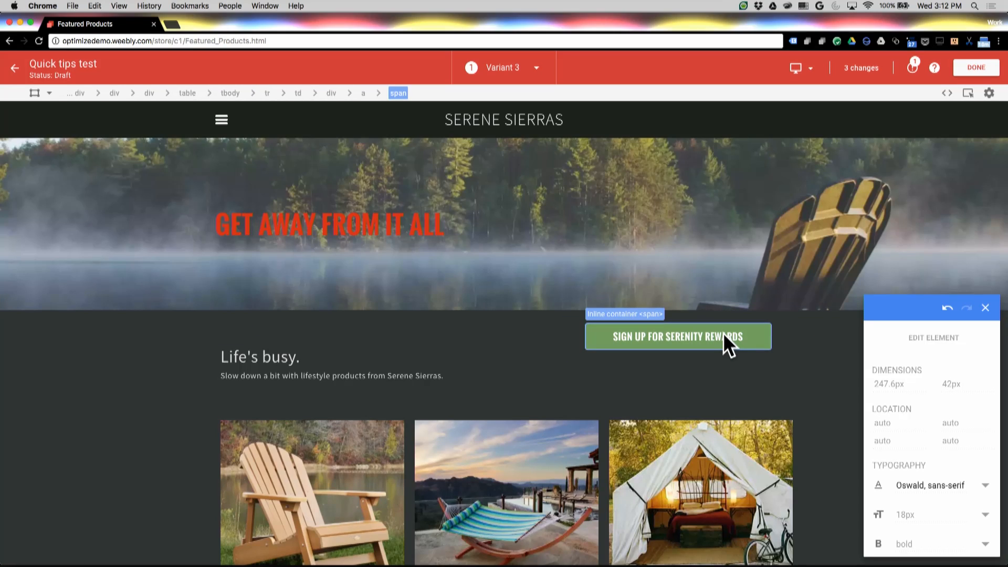
{"action": "mouse_move", "coordinate": [704, 351]}
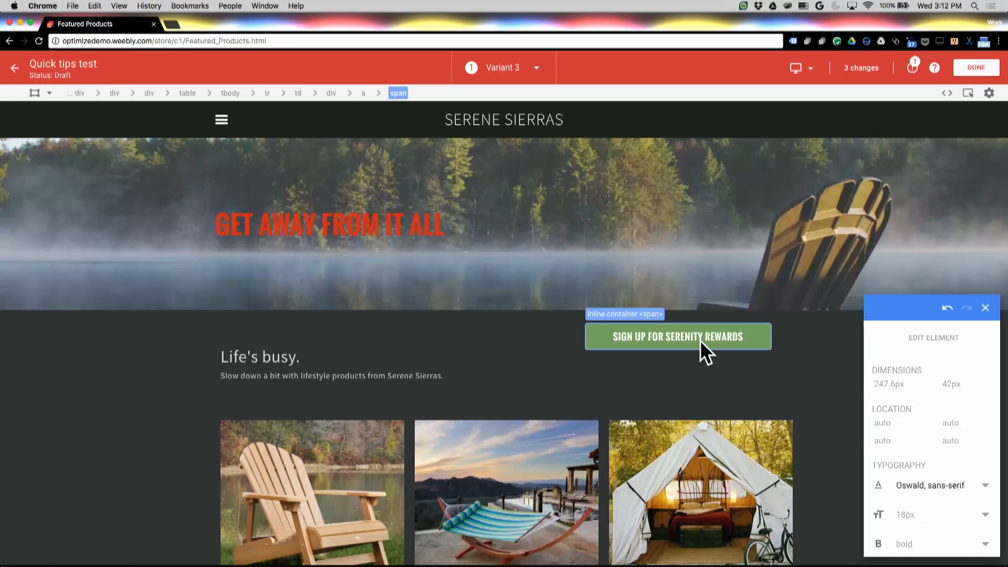
{"action": "mouse_move", "coordinate": [717, 357]}
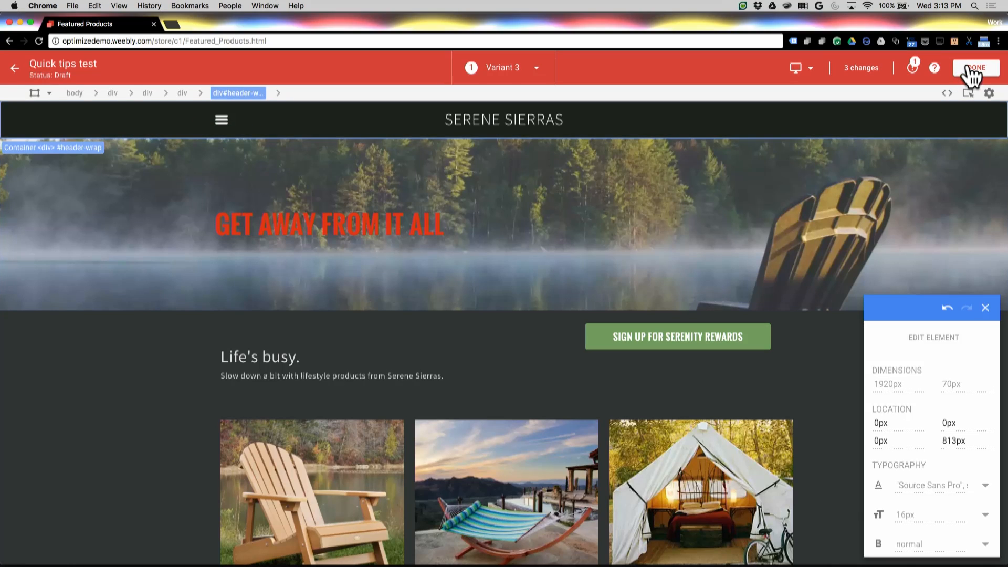
{"action": "left_click", "coordinate": [974, 68]}
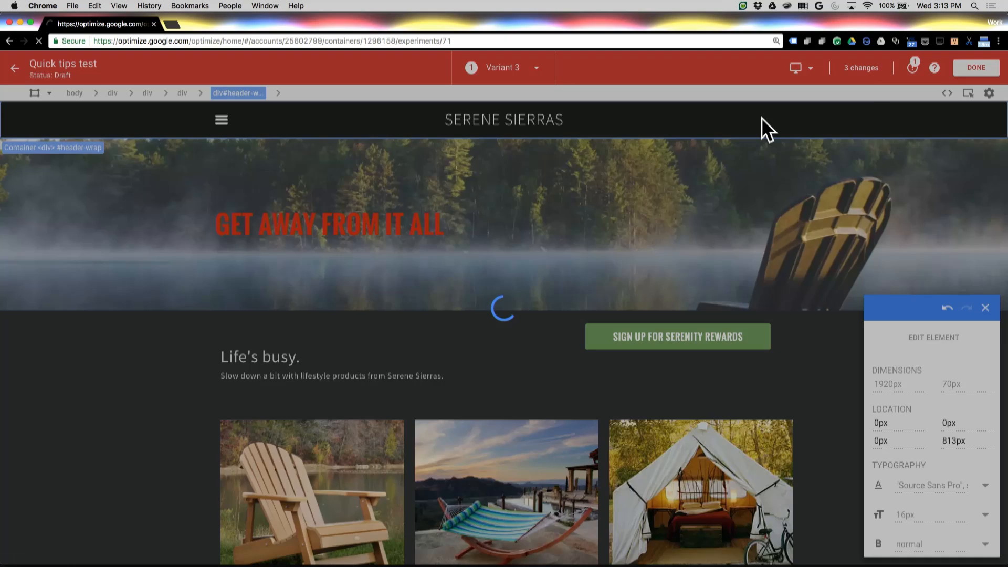
{"action": "left_click", "coordinate": [974, 68]}
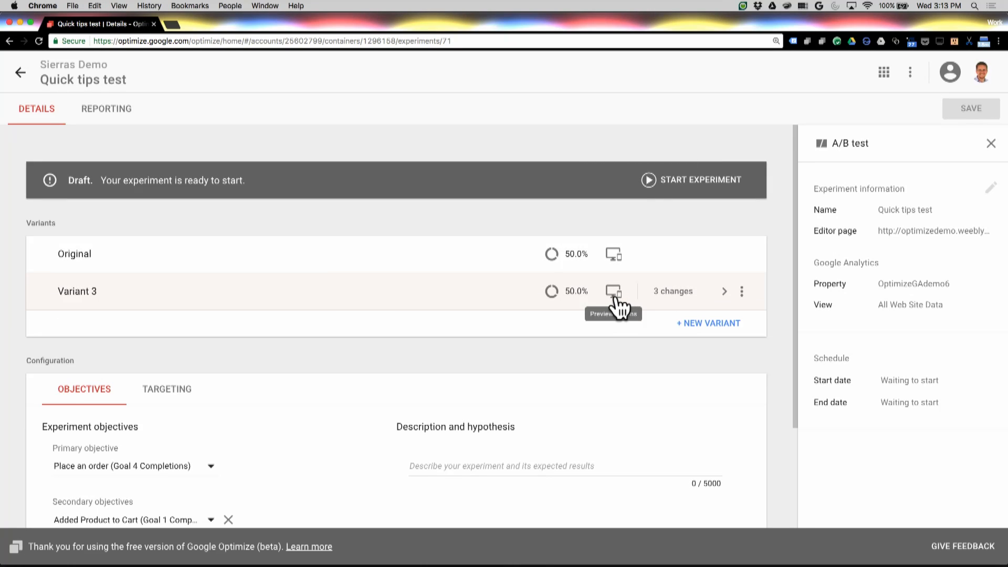
{"action": "mouse_move", "coordinate": [621, 303]}
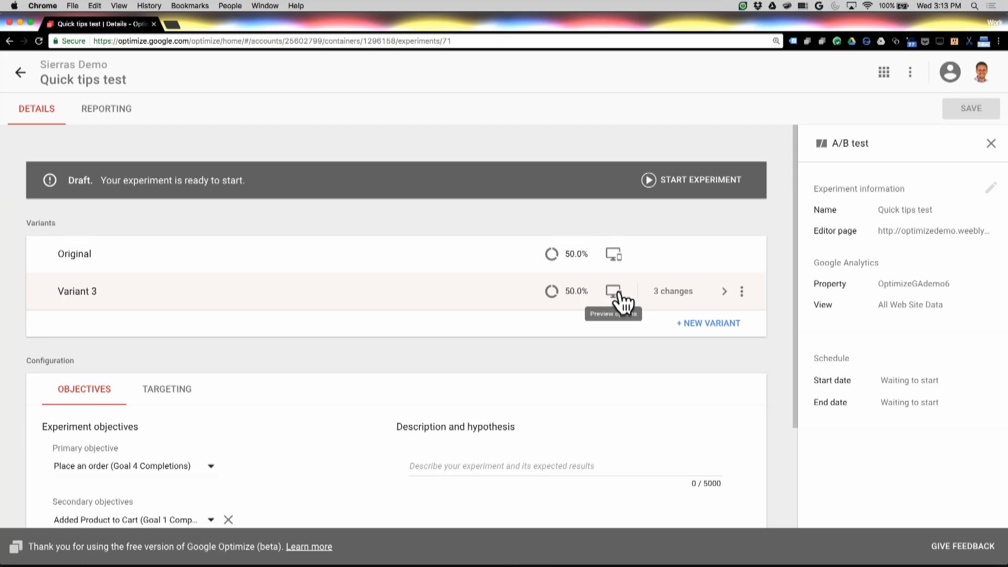
- Show the preview choices (web, tablet, mobile, share) for the Variant 3 row
{"action": "left_click", "coordinate": [613, 291]}
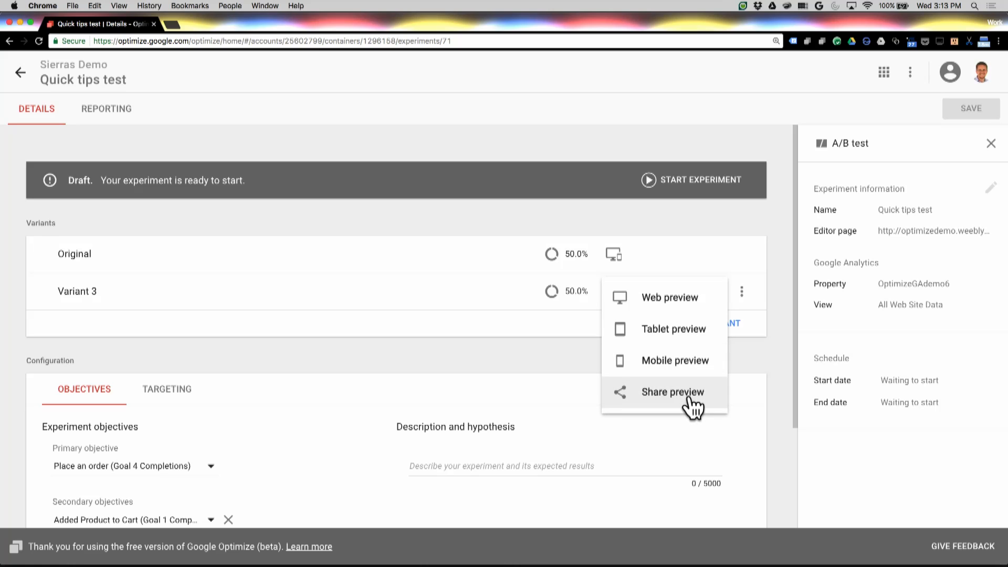
{"action": "mouse_move", "coordinate": [675, 328]}
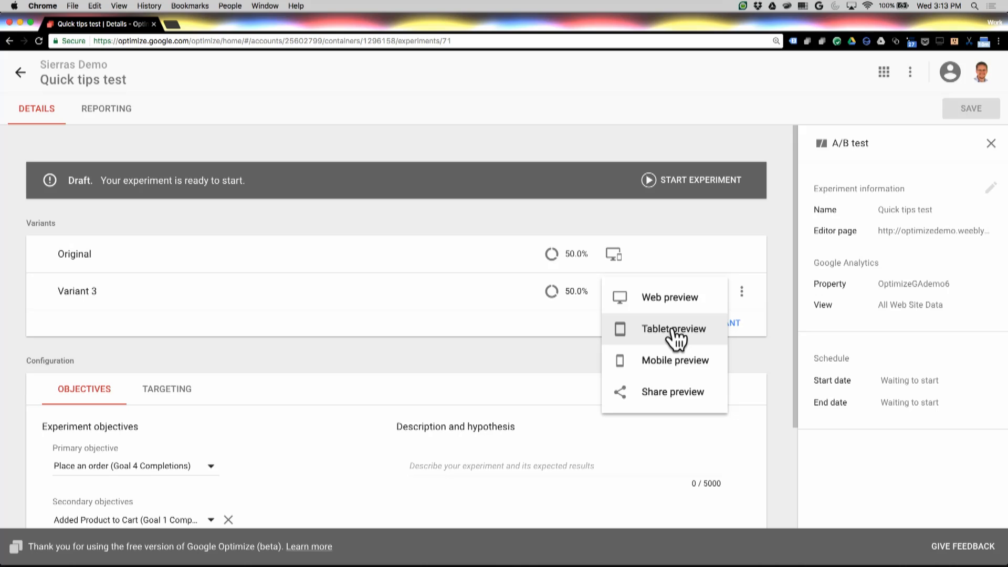
- Preview Variant 3 of the Serene Sierras page at tablet size, dismiss the debugging notice, and return to the details page
{"action": "left_click", "coordinate": [674, 329]}
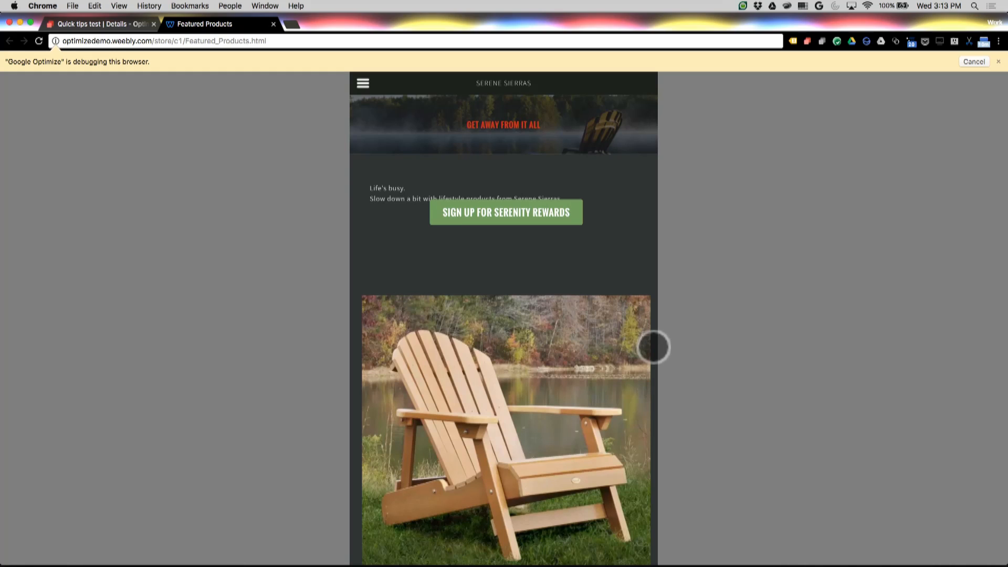
{"action": "mouse_move", "coordinate": [518, 282]}
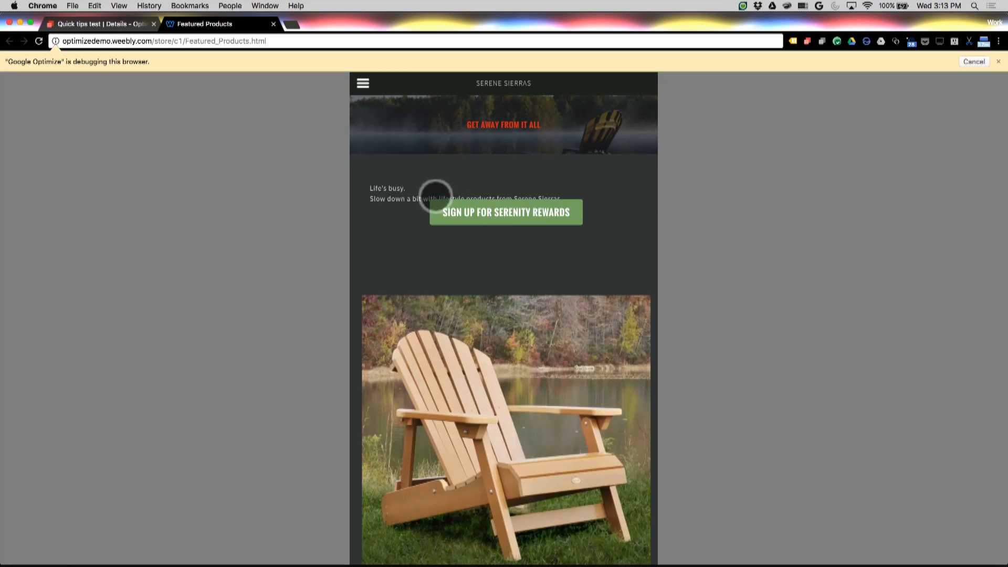
{"action": "mouse_move", "coordinate": [486, 224]}
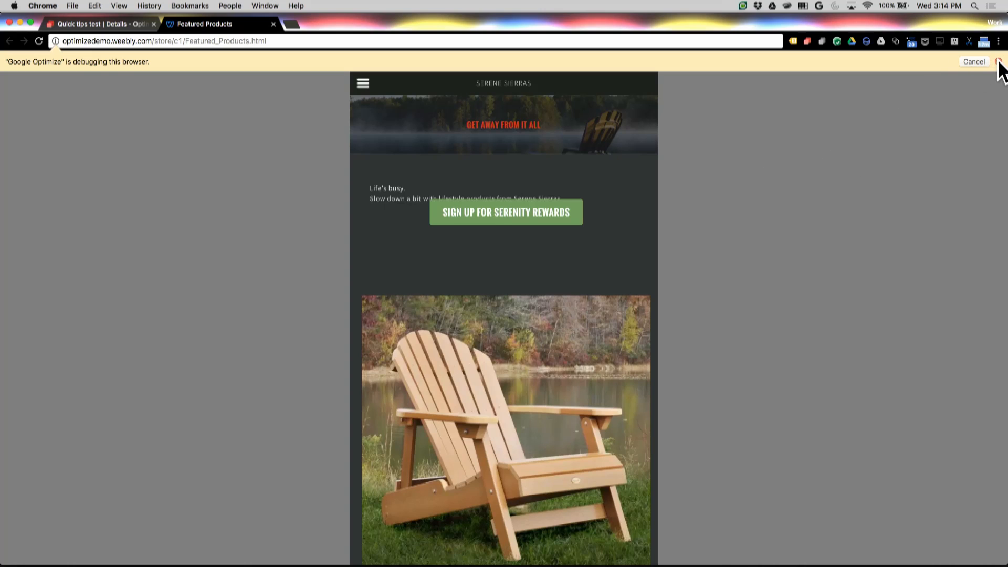
{"action": "left_click", "coordinate": [975, 62]}
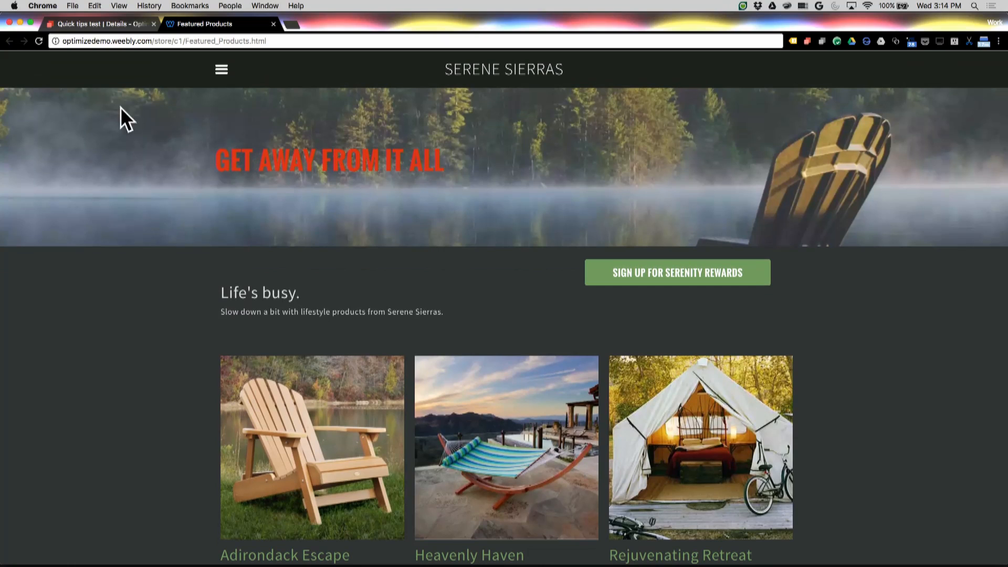
{"action": "left_click", "coordinate": [97, 24]}
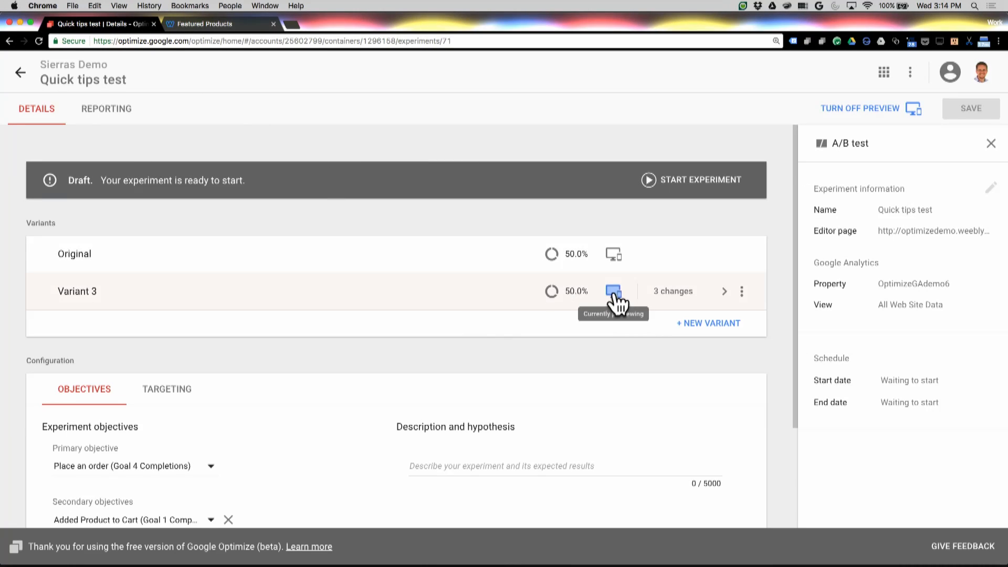
{"action": "left_click", "coordinate": [613, 291]}
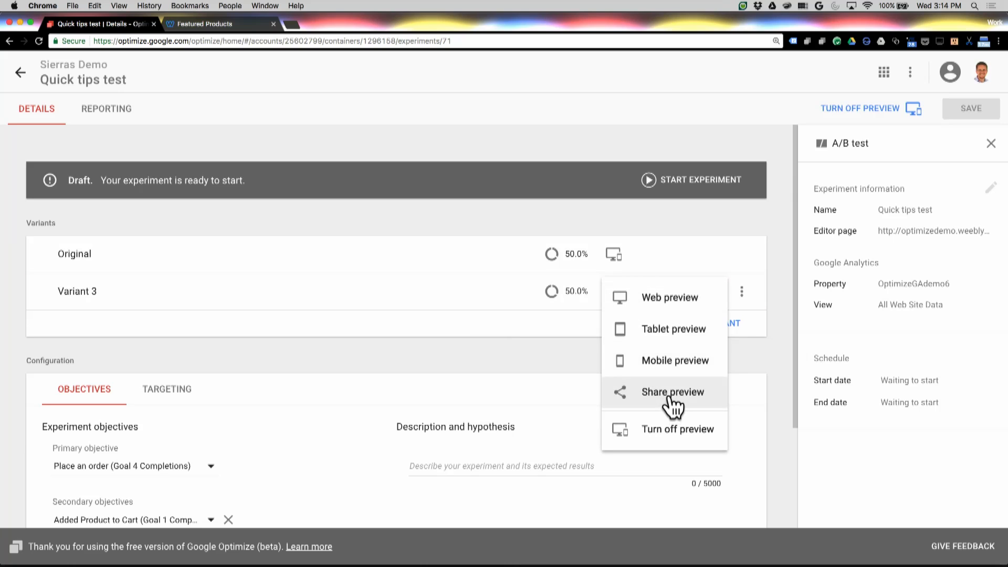
{"action": "left_click", "coordinate": [672, 391]}
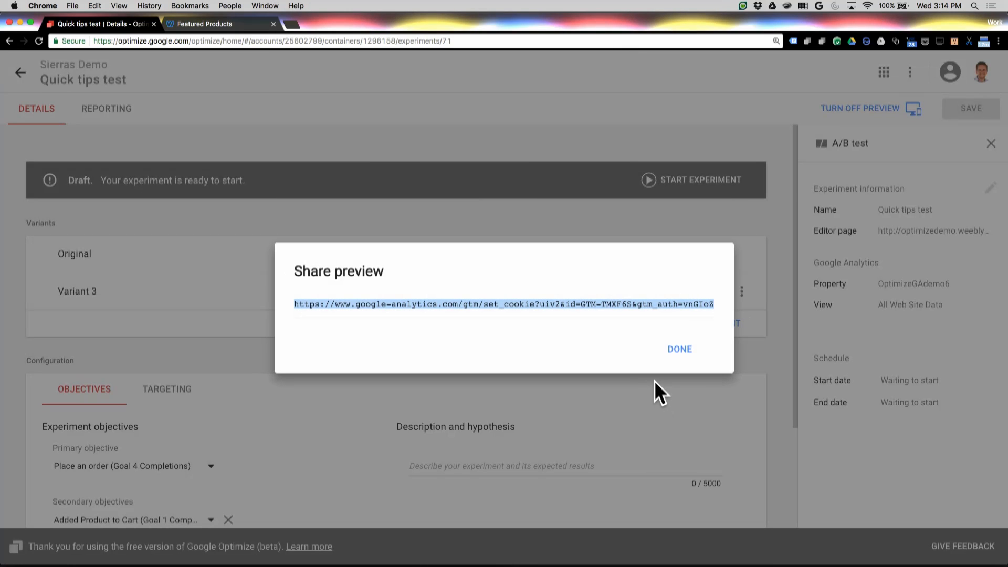
{"action": "left_click", "coordinate": [678, 349]}
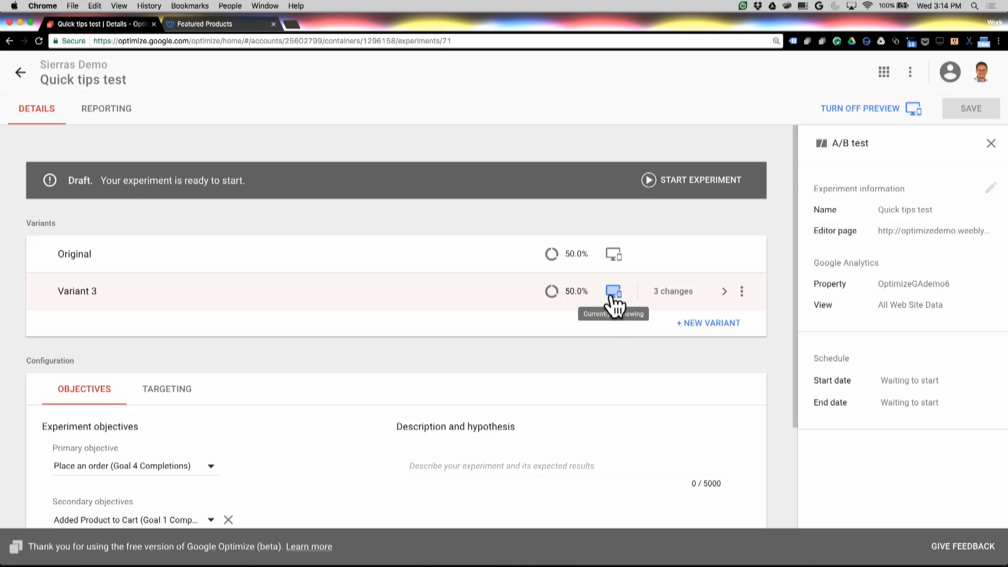
- Turn off preview for Variant 3 from its preview menu on the Quick tips test details page
{"action": "left_click", "coordinate": [612, 291]}
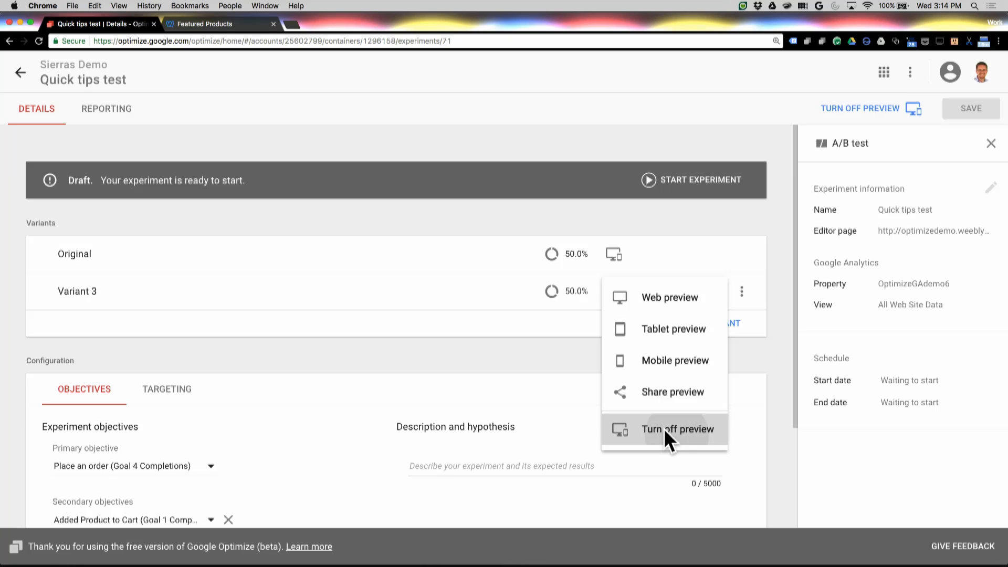
{"action": "left_click", "coordinate": [677, 429]}
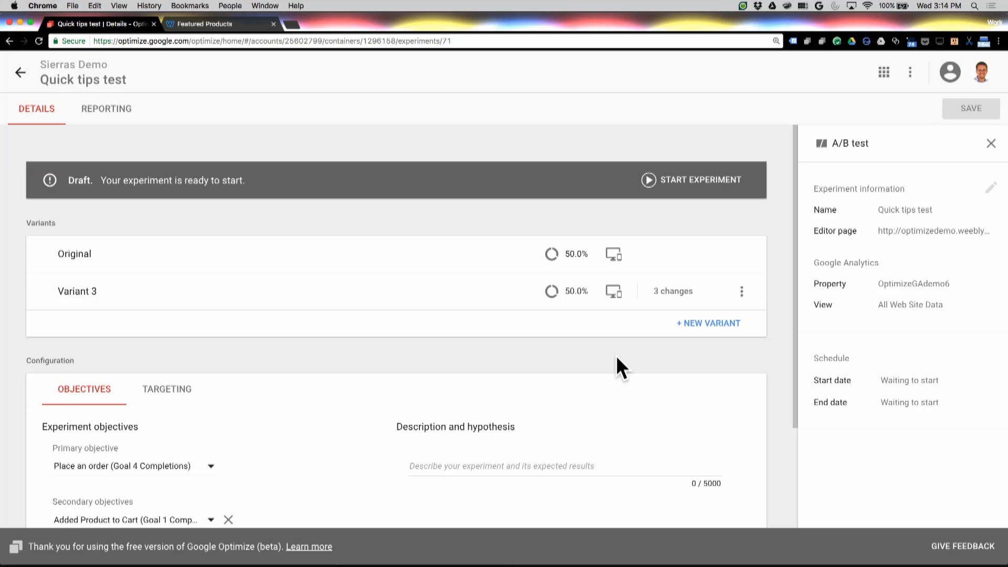